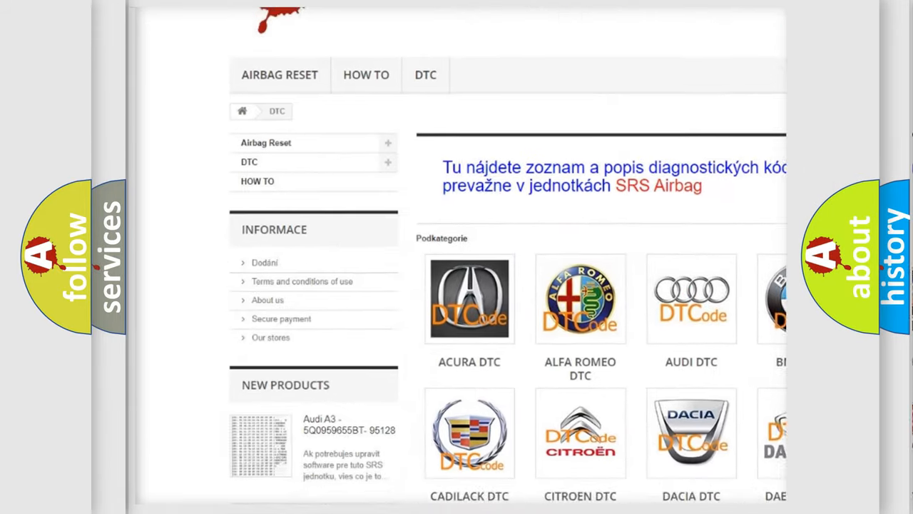
{"action": "scroll", "scroll_direction": "down", "scroll_amount": 3}
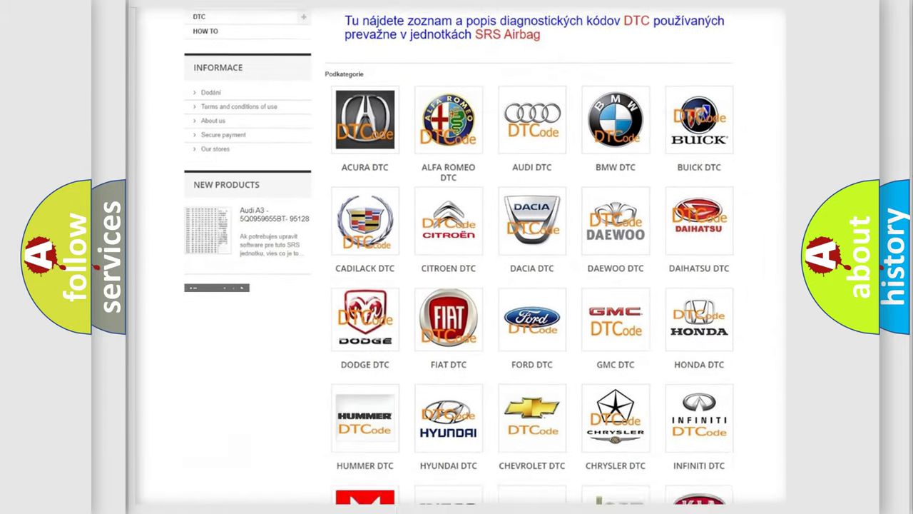
{"action": "scroll", "scroll_direction": "down", "scroll_amount": 3}
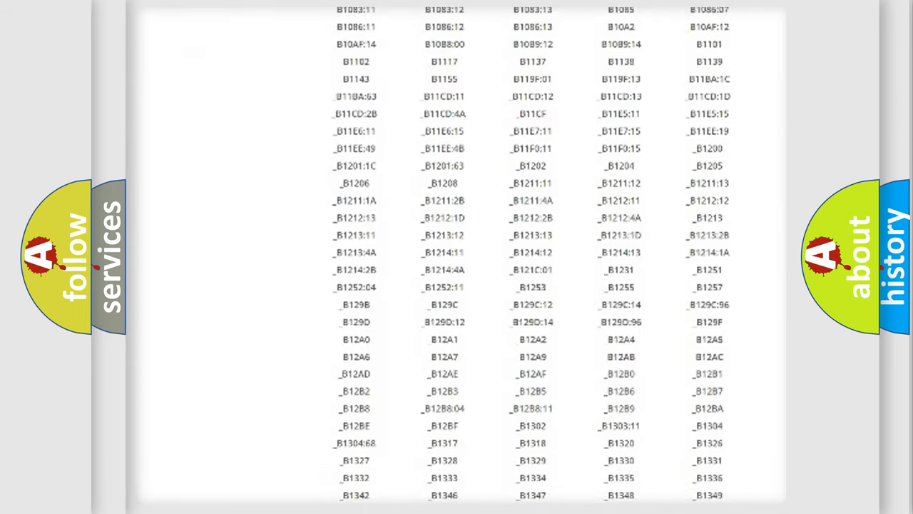
{"action": "scroll", "scroll_direction": "down", "scroll_amount": 3}
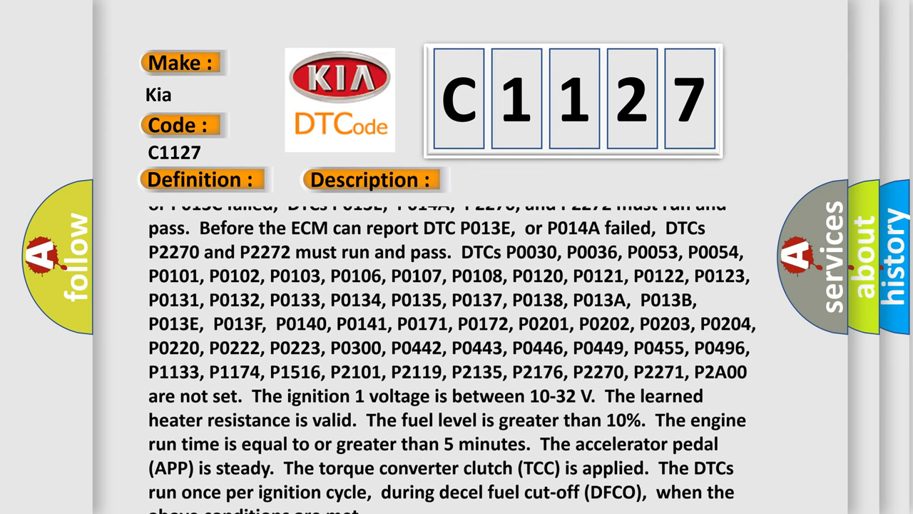
{"action": "scroll", "scroll_direction": "down", "scroll_amount": 3}
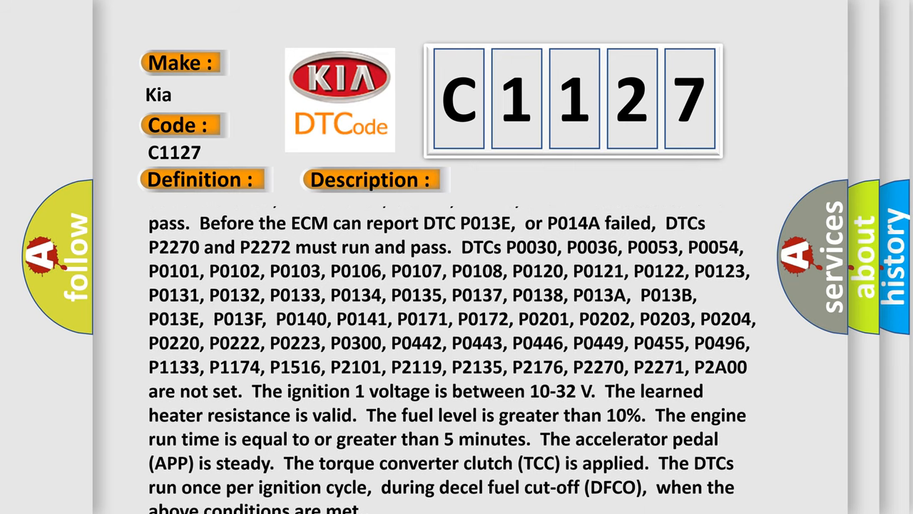
{"action": "scroll", "scroll_direction": "down", "scroll_amount": 3}
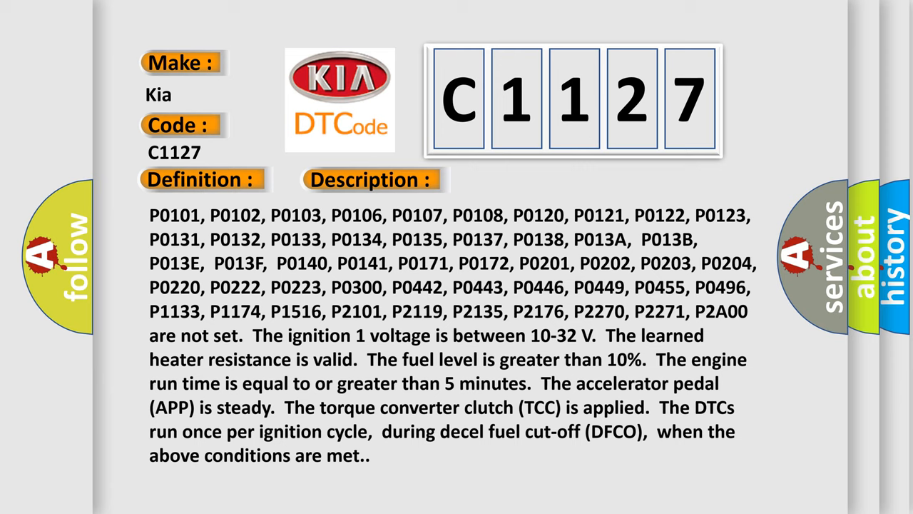
{"action": "scroll", "scroll_direction": "down", "scroll_amount": 3}
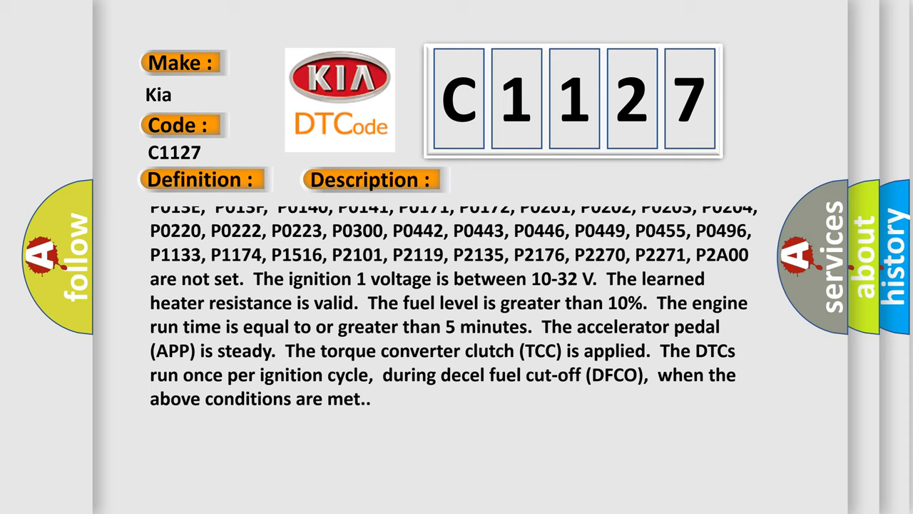
{"action": "scroll", "scroll_direction": "down", "scroll_amount": 3}
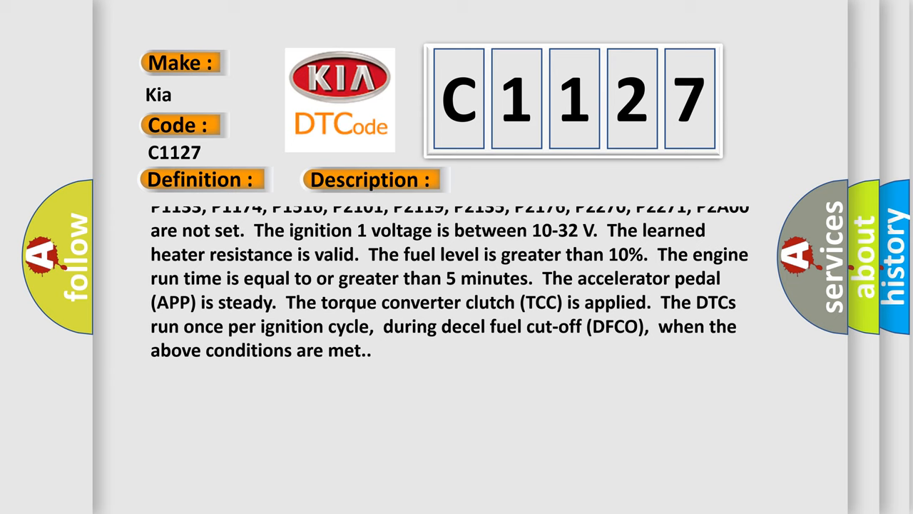
{"action": "scroll", "scroll_direction": "down", "scroll_amount": 3}
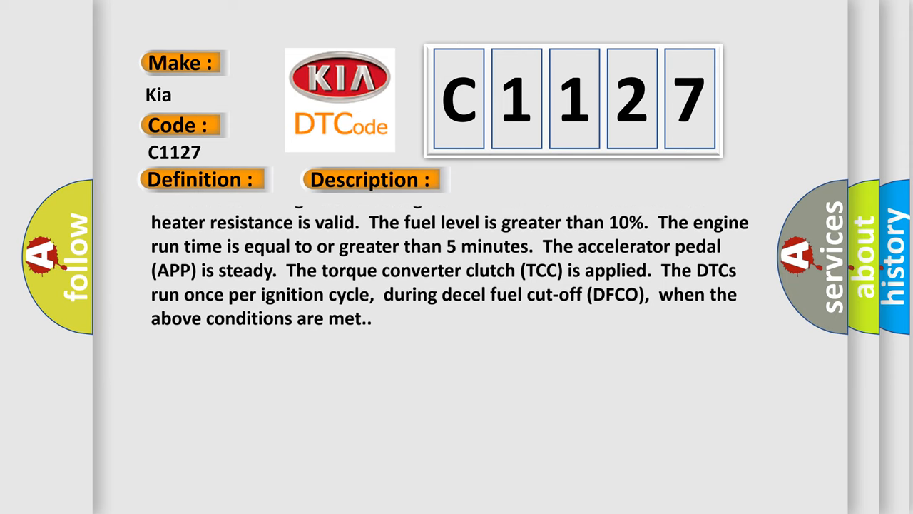